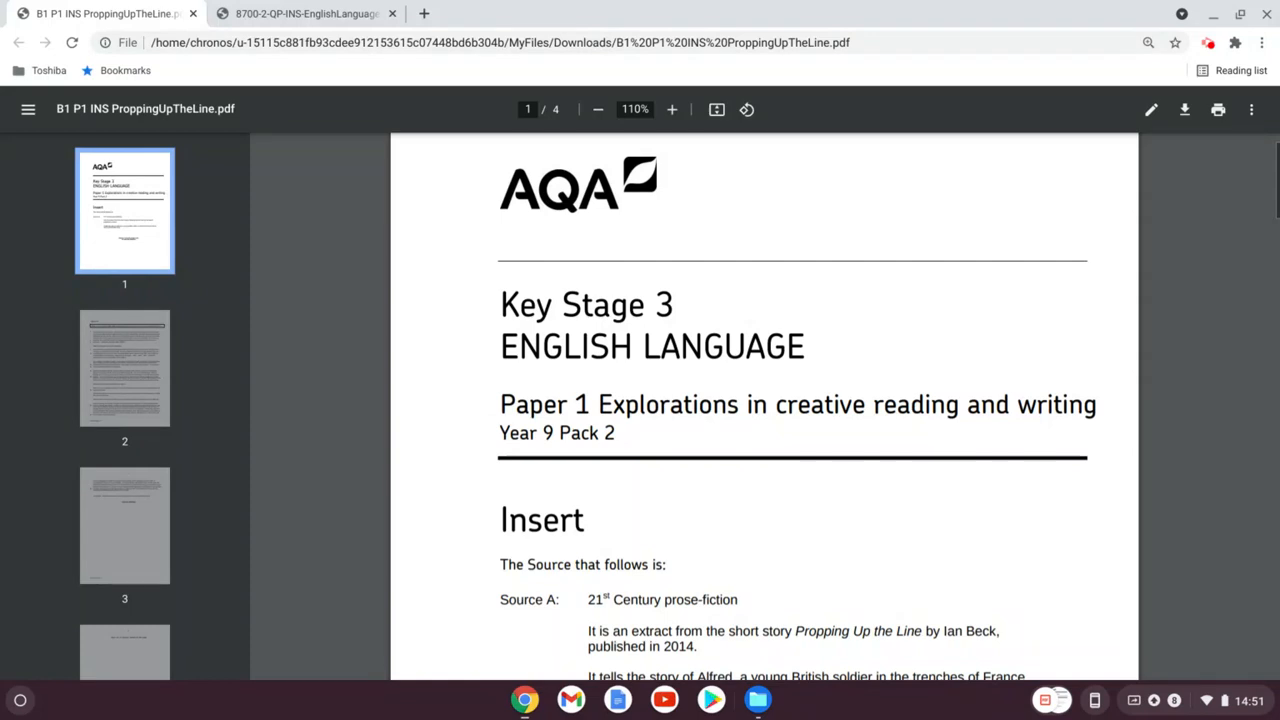
scroll(down, 3)
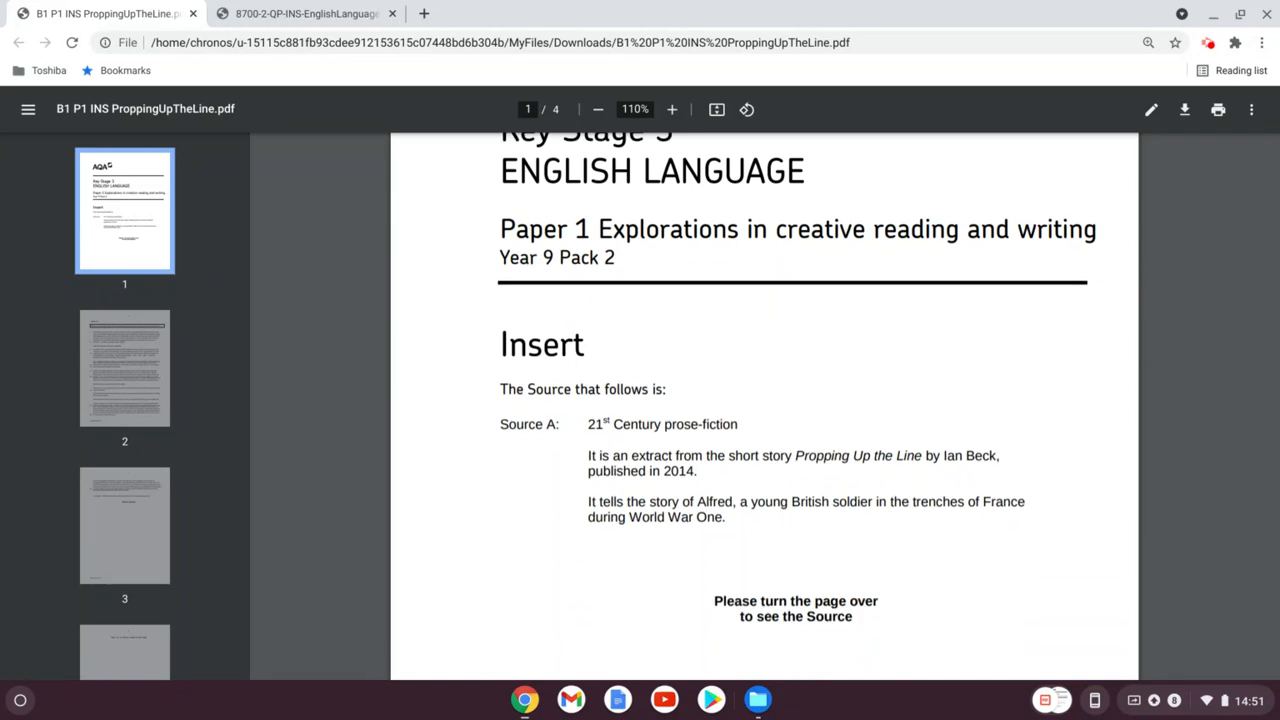
scroll(down, 3)
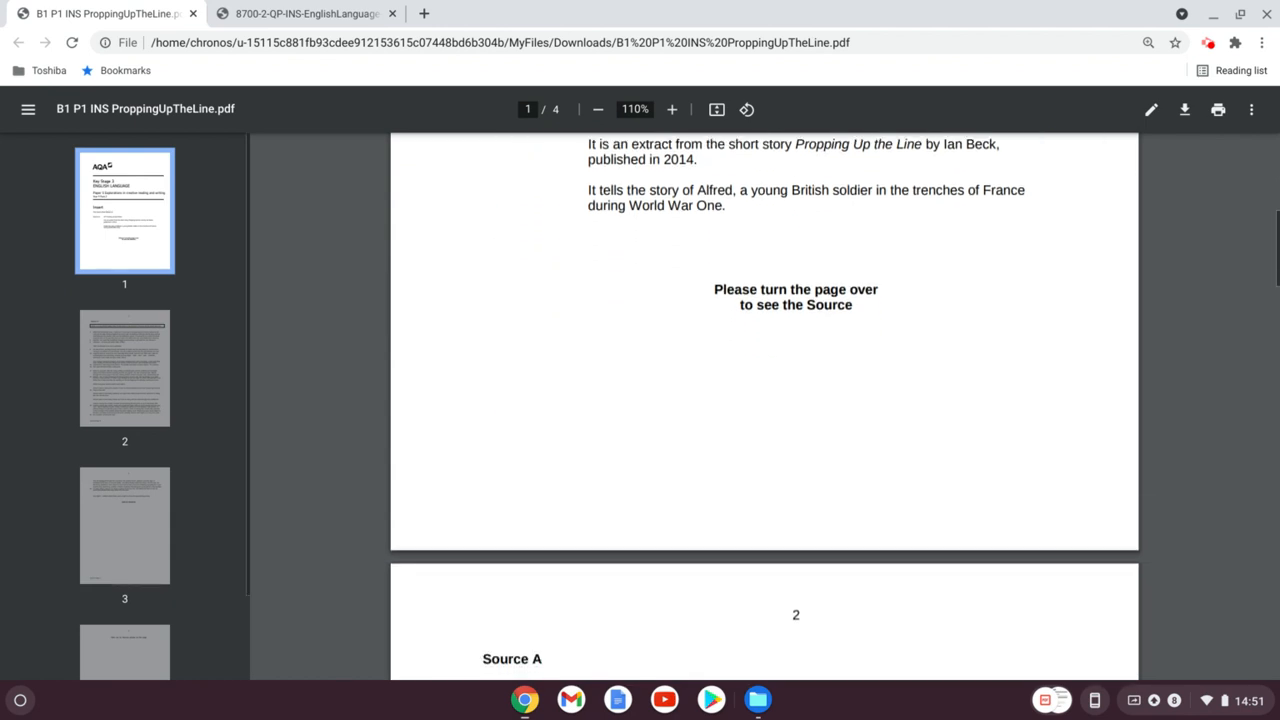
scroll(down, 3)
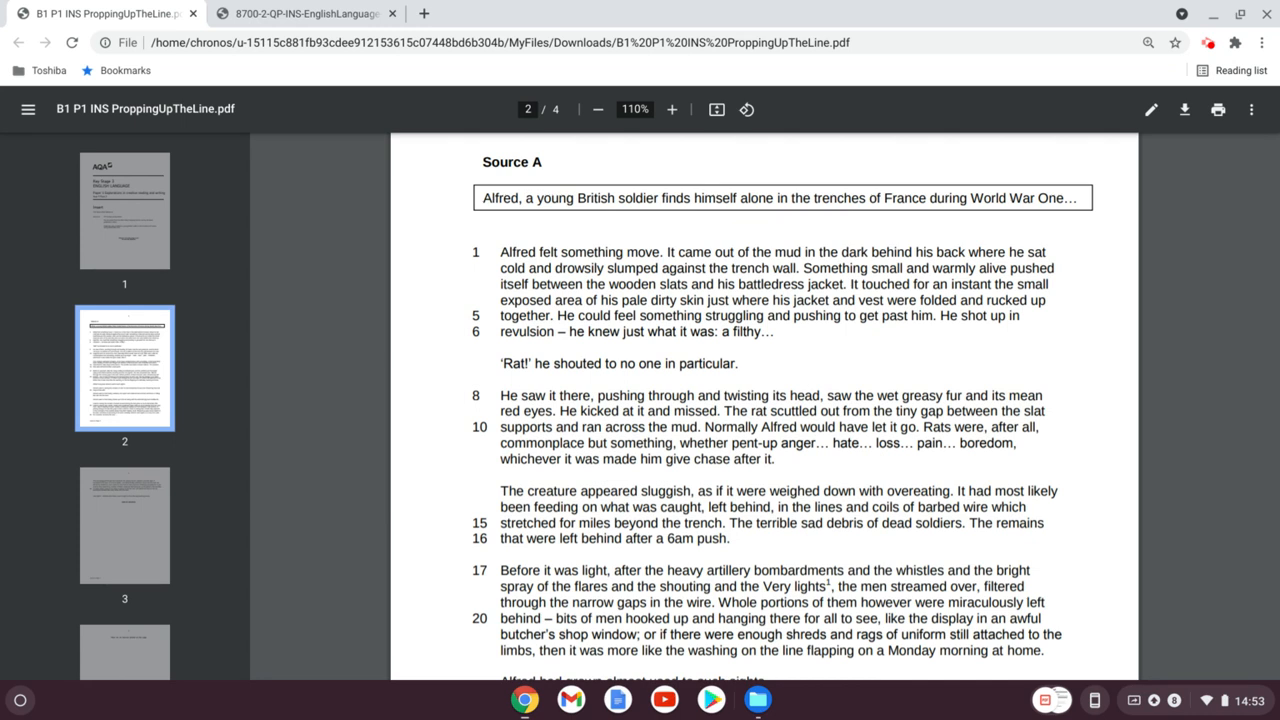
scroll(down, 3)
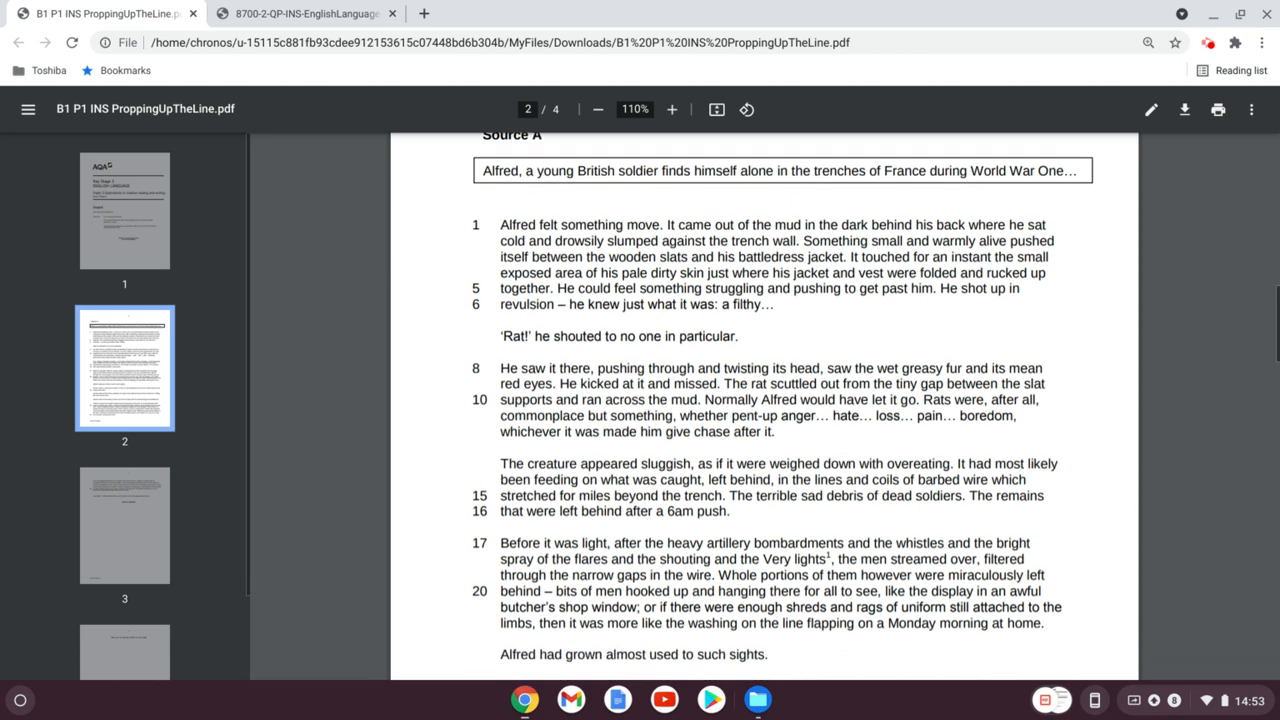
scroll(down, 3)
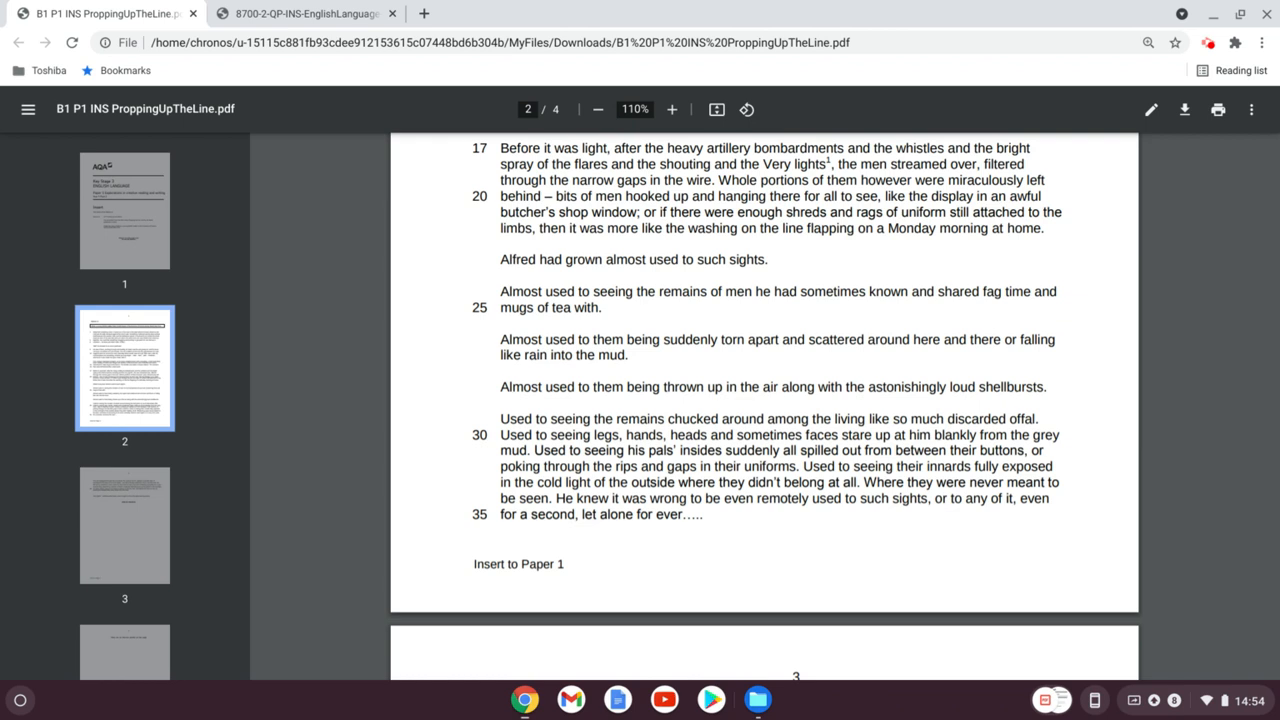
scroll(down, 3)
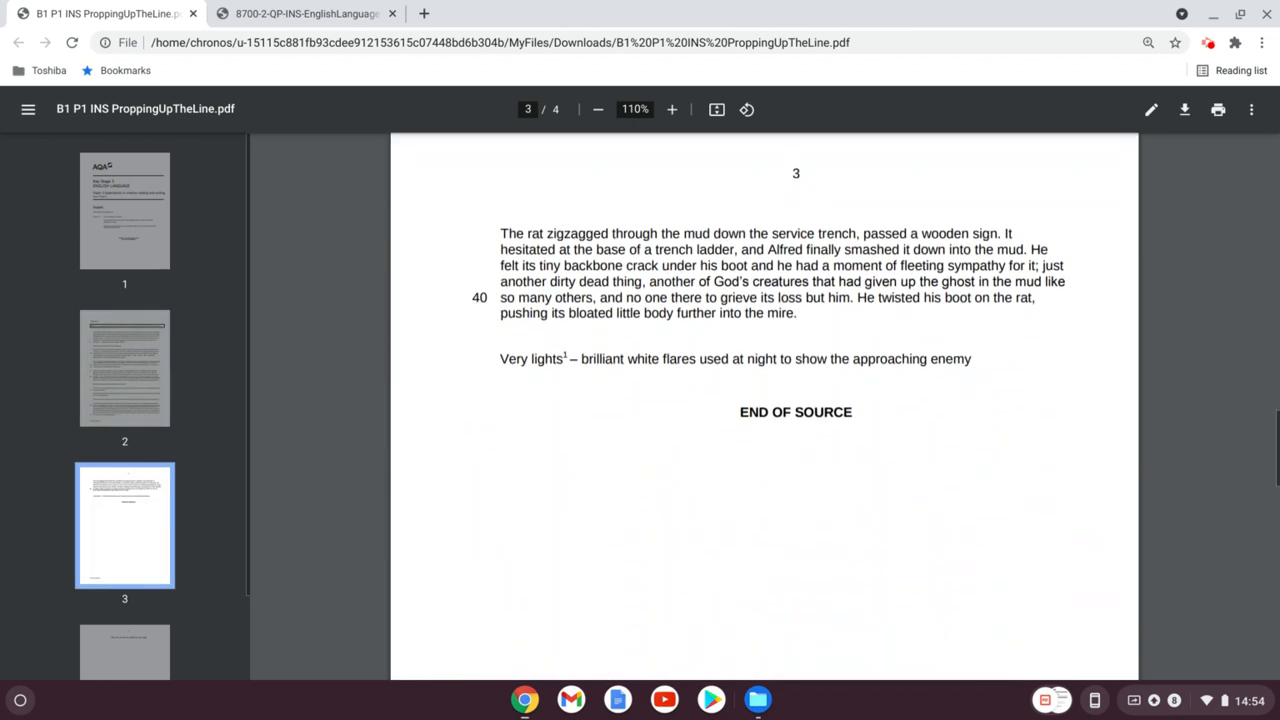